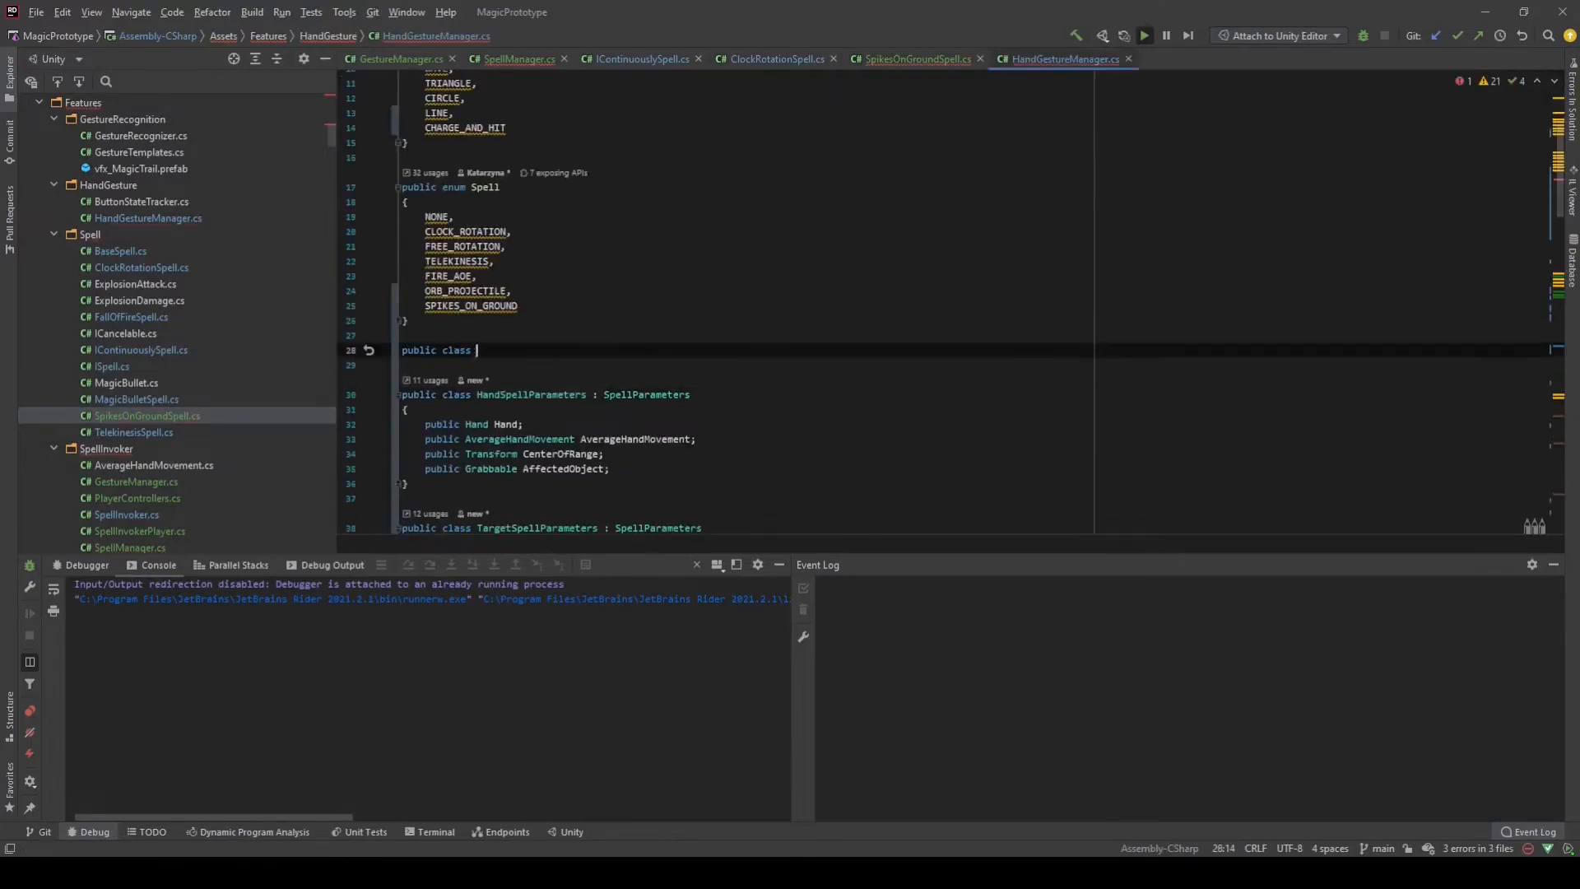
# Stub out SpikesOnGroundSpell: rename ProceedPhysics to Update and empty its method bodies
pyautogui.click(915, 60)
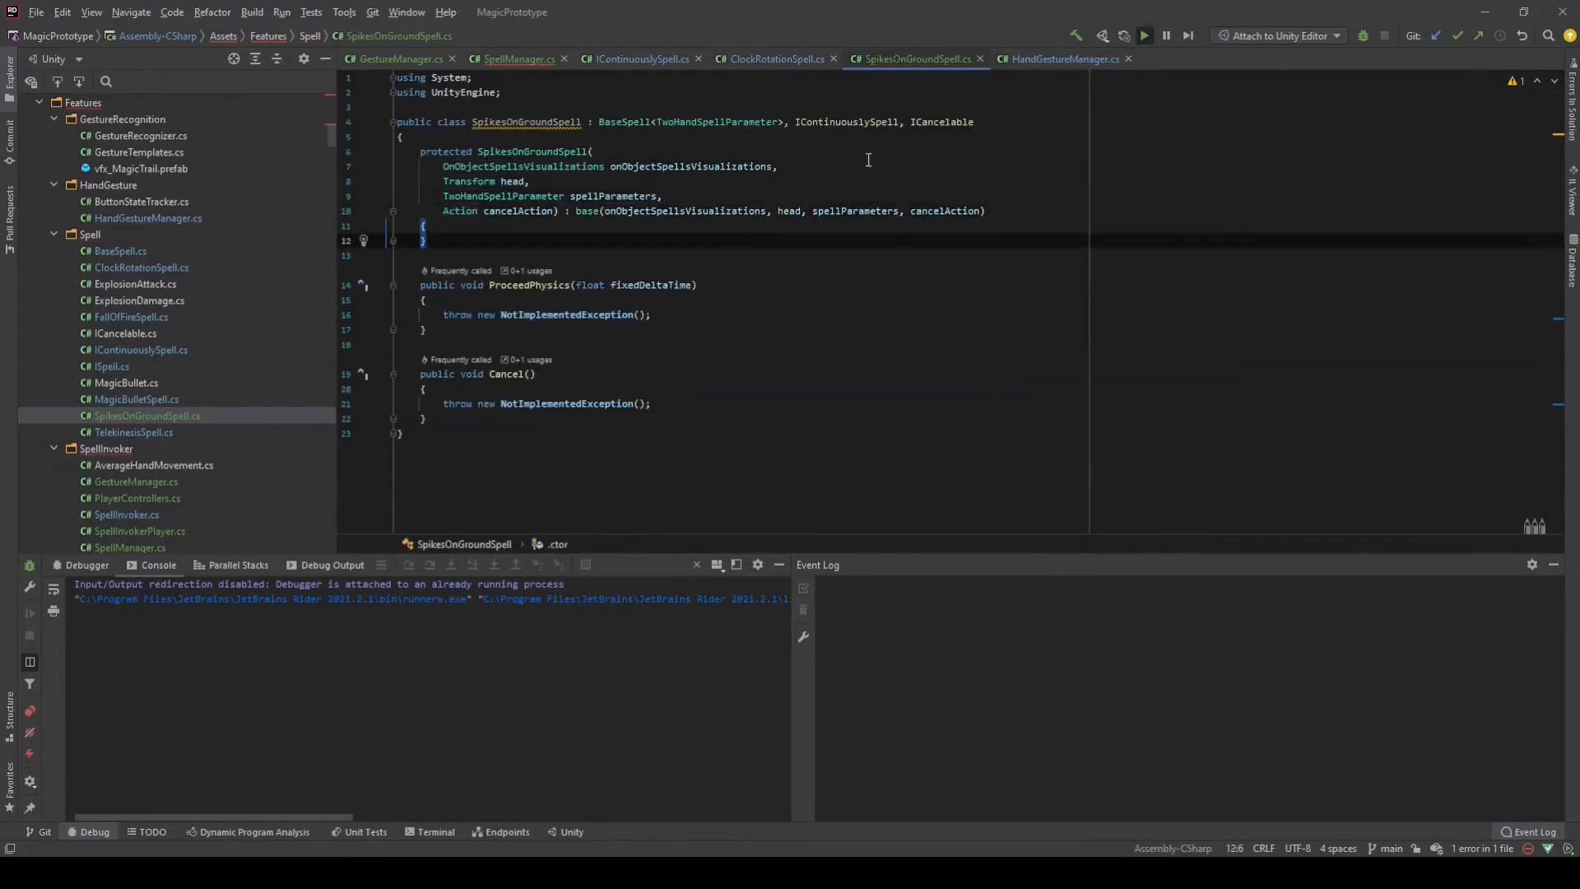
pyautogui.click(771, 59)
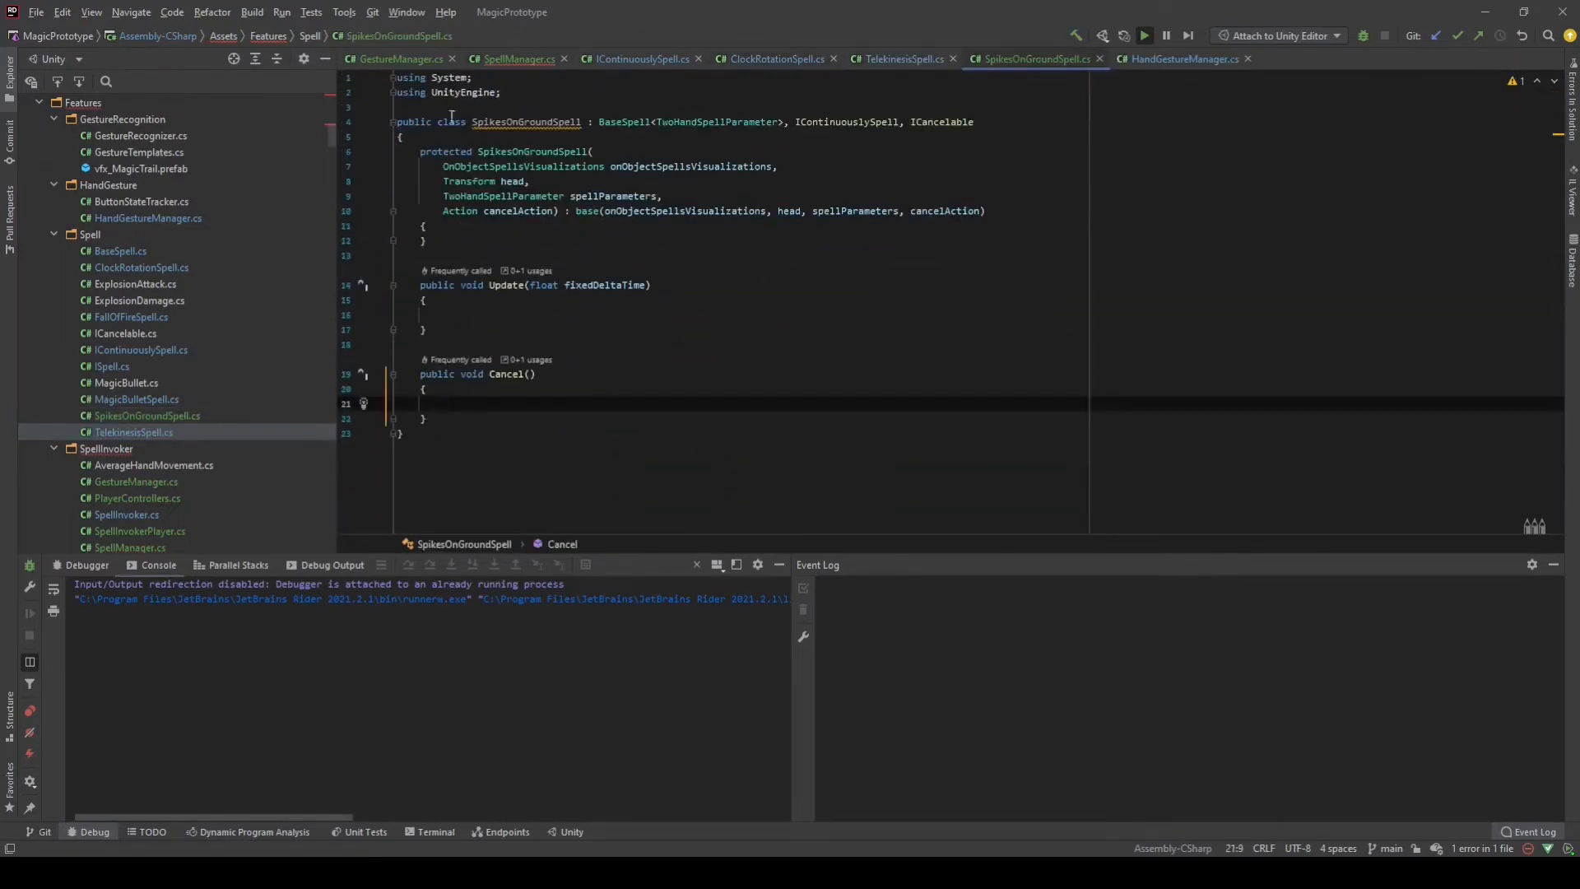
# Rework GestureManager's SpellInProgress and TryRecognize so a spell gathers points from several SpellInvoker sources
pyautogui.click(137, 482)
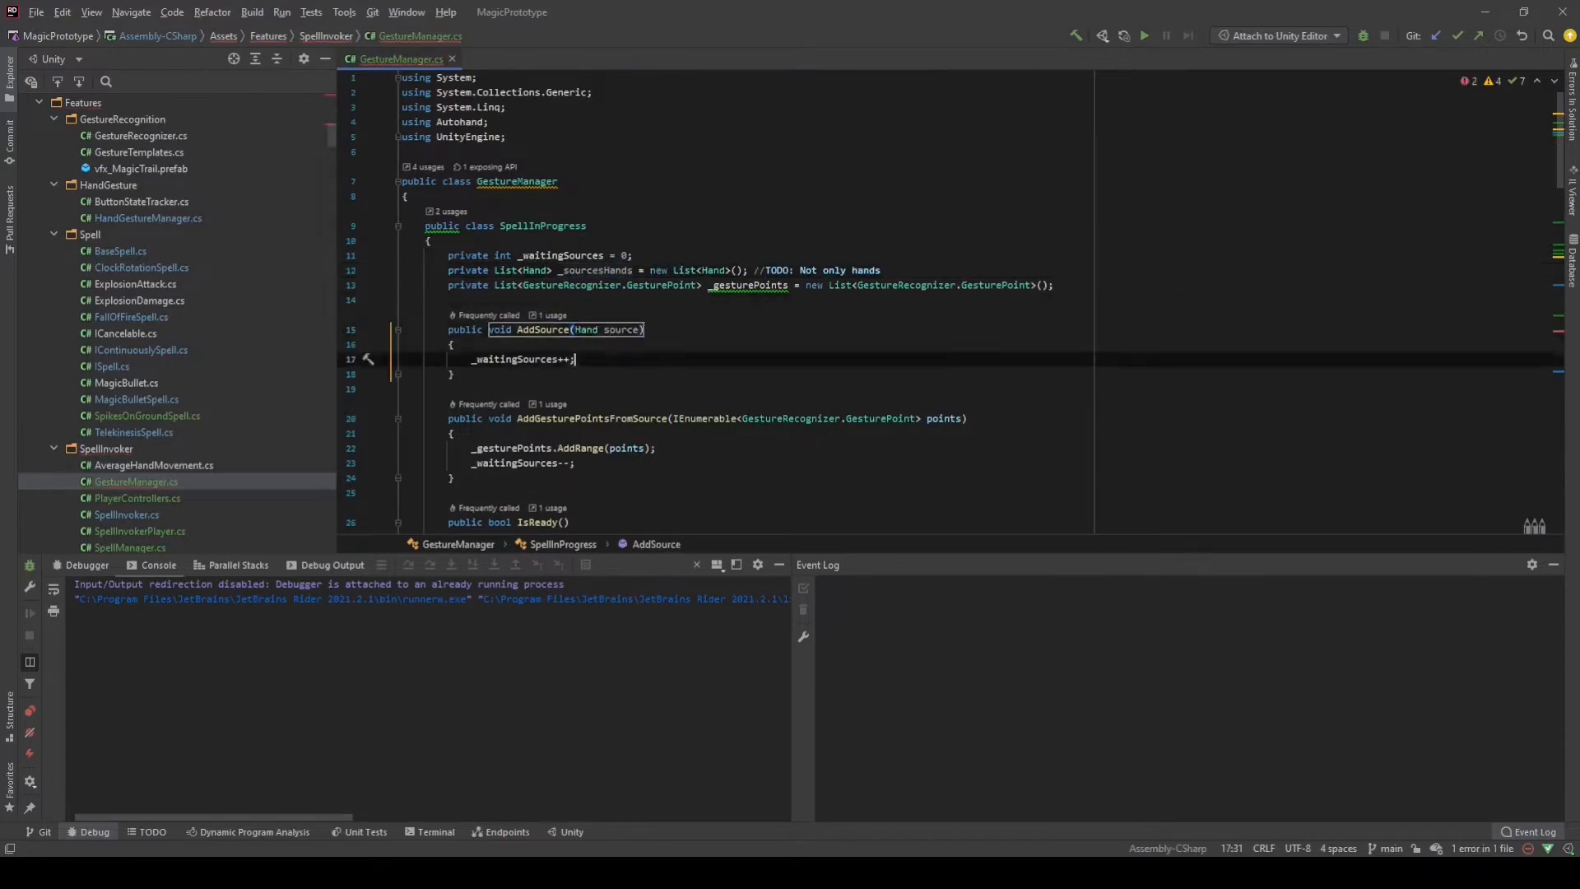
pyautogui.click(147, 217)
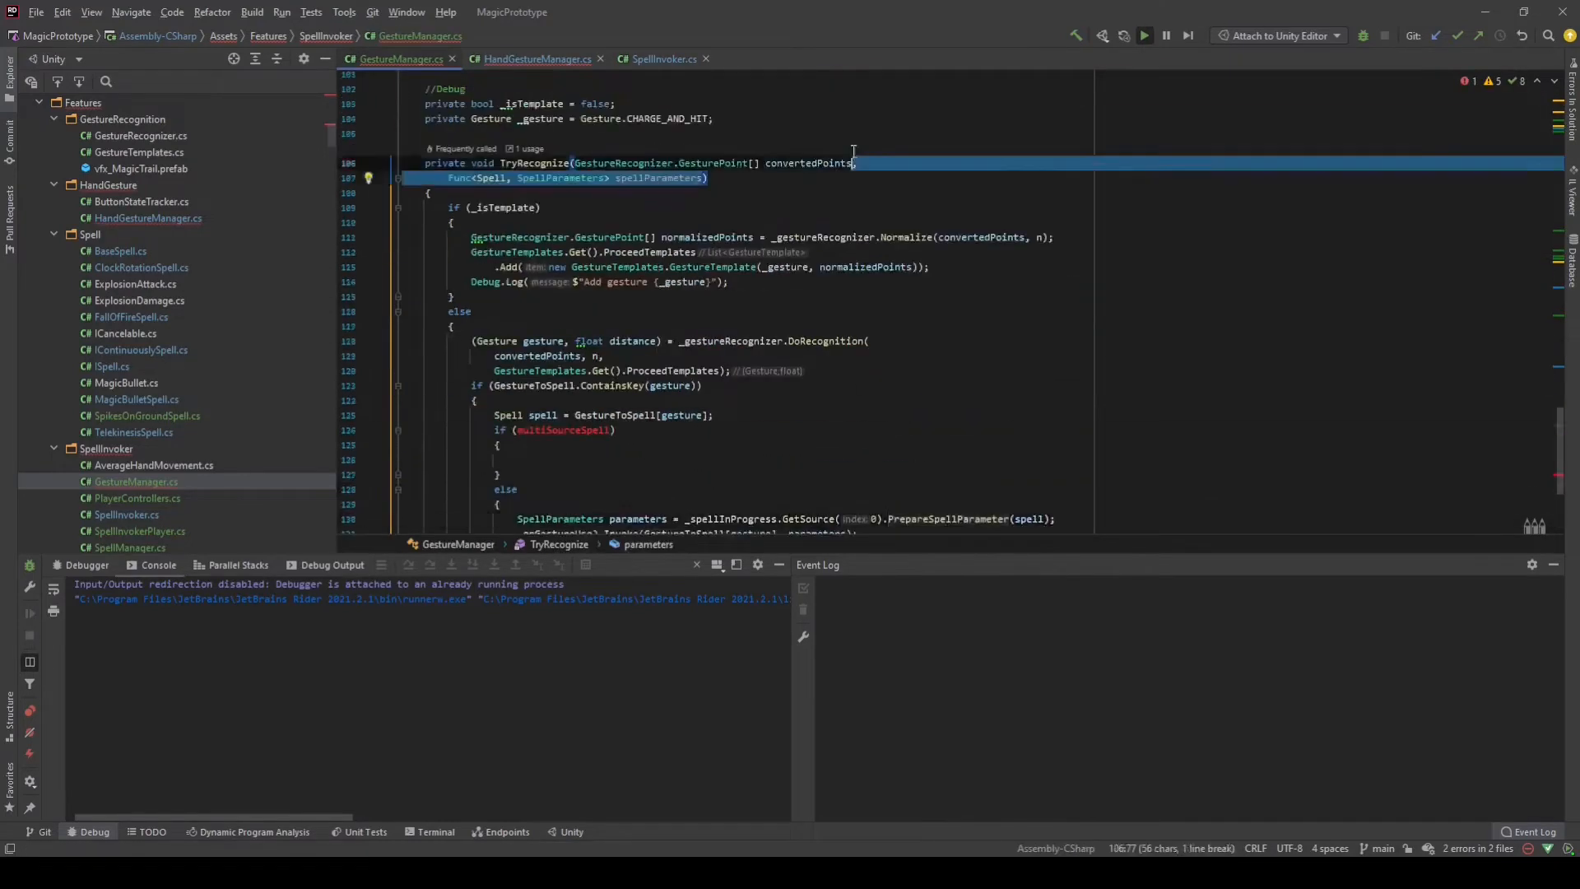
pyautogui.click(536, 59)
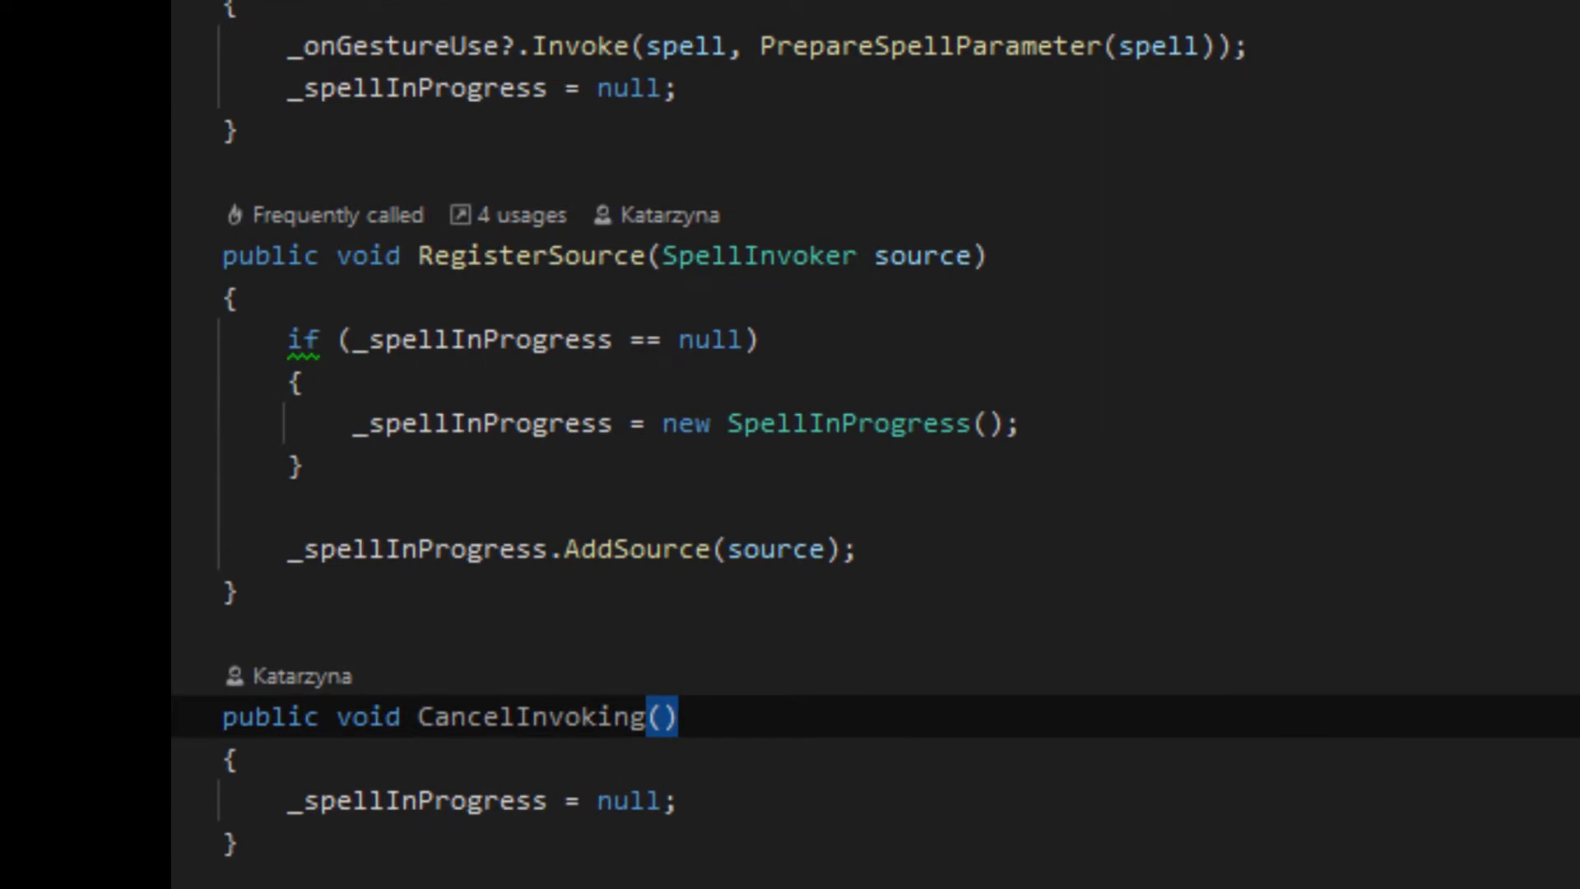
pyautogui.scroll(-3)
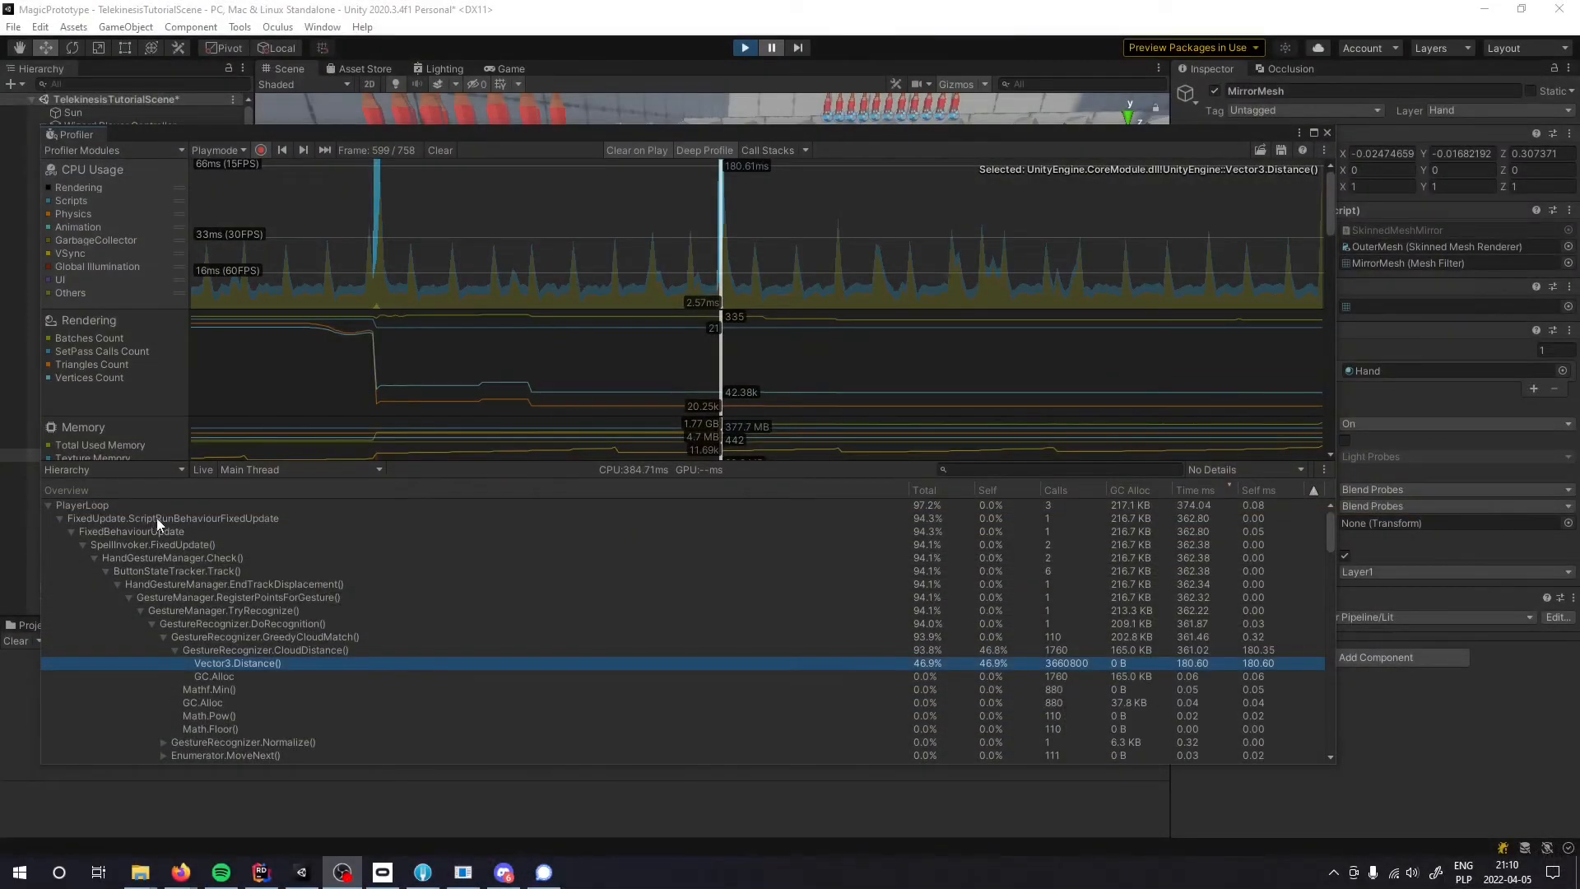
pyautogui.click(235, 595)
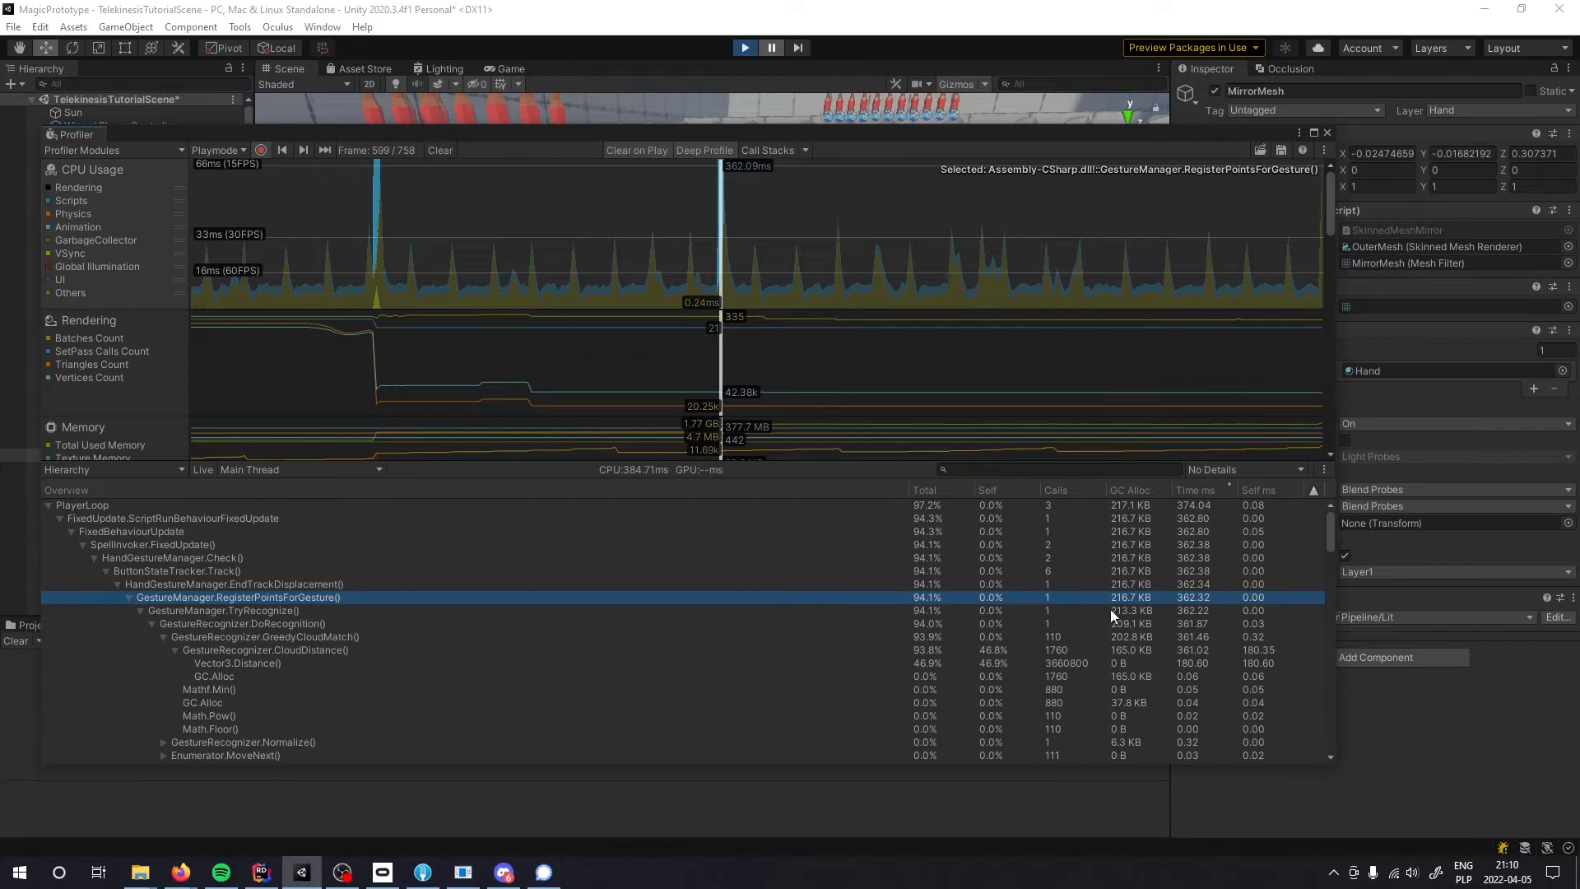
pyautogui.click(232, 583)
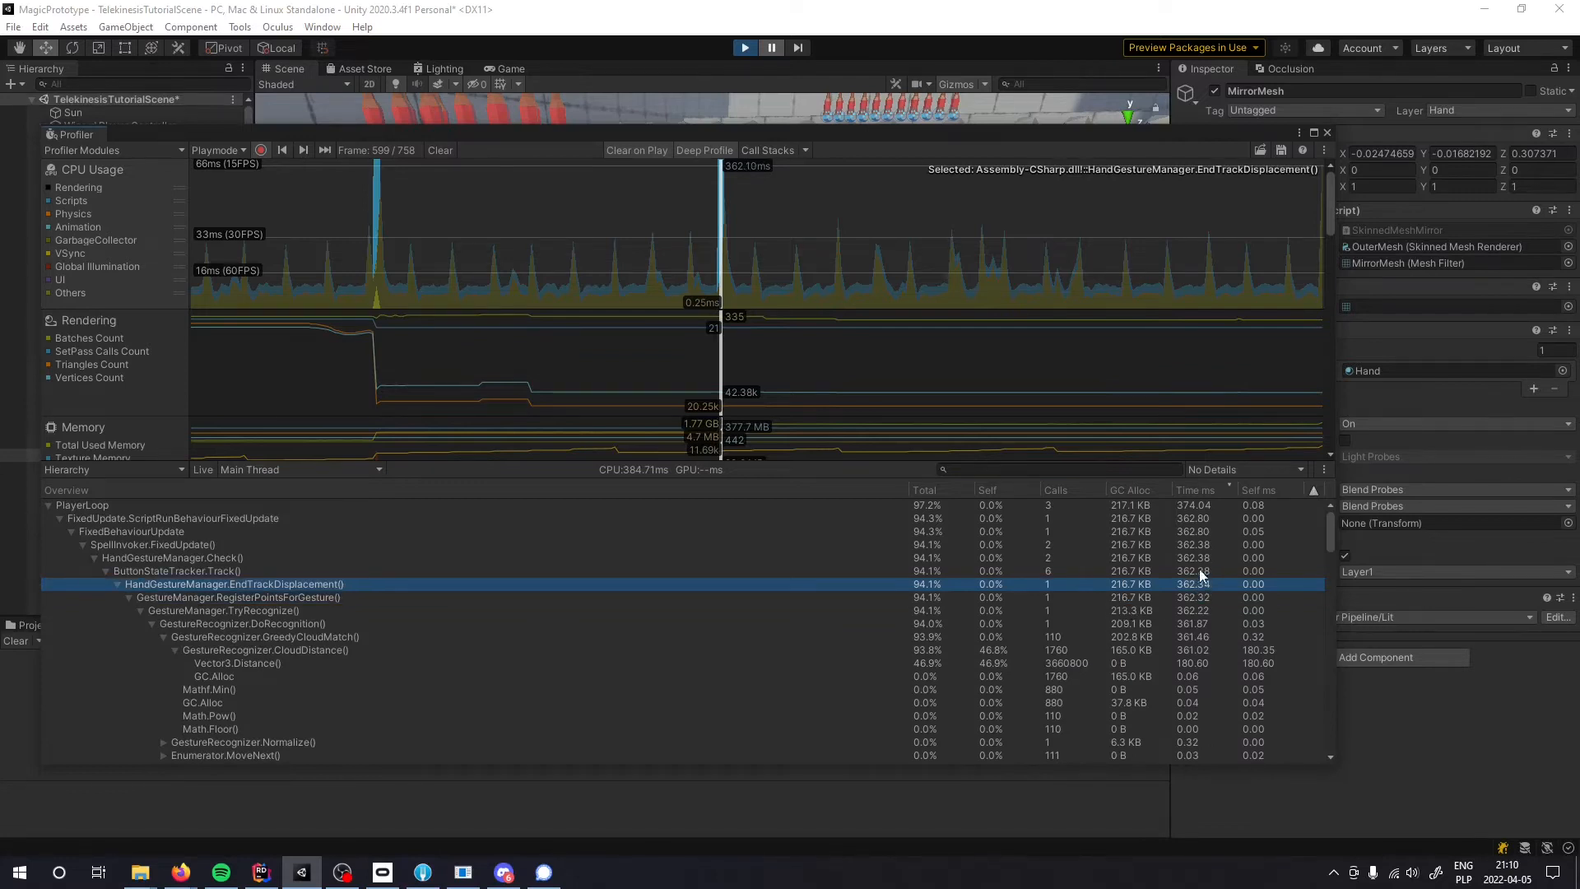
pyautogui.moveTo(1220, 599)
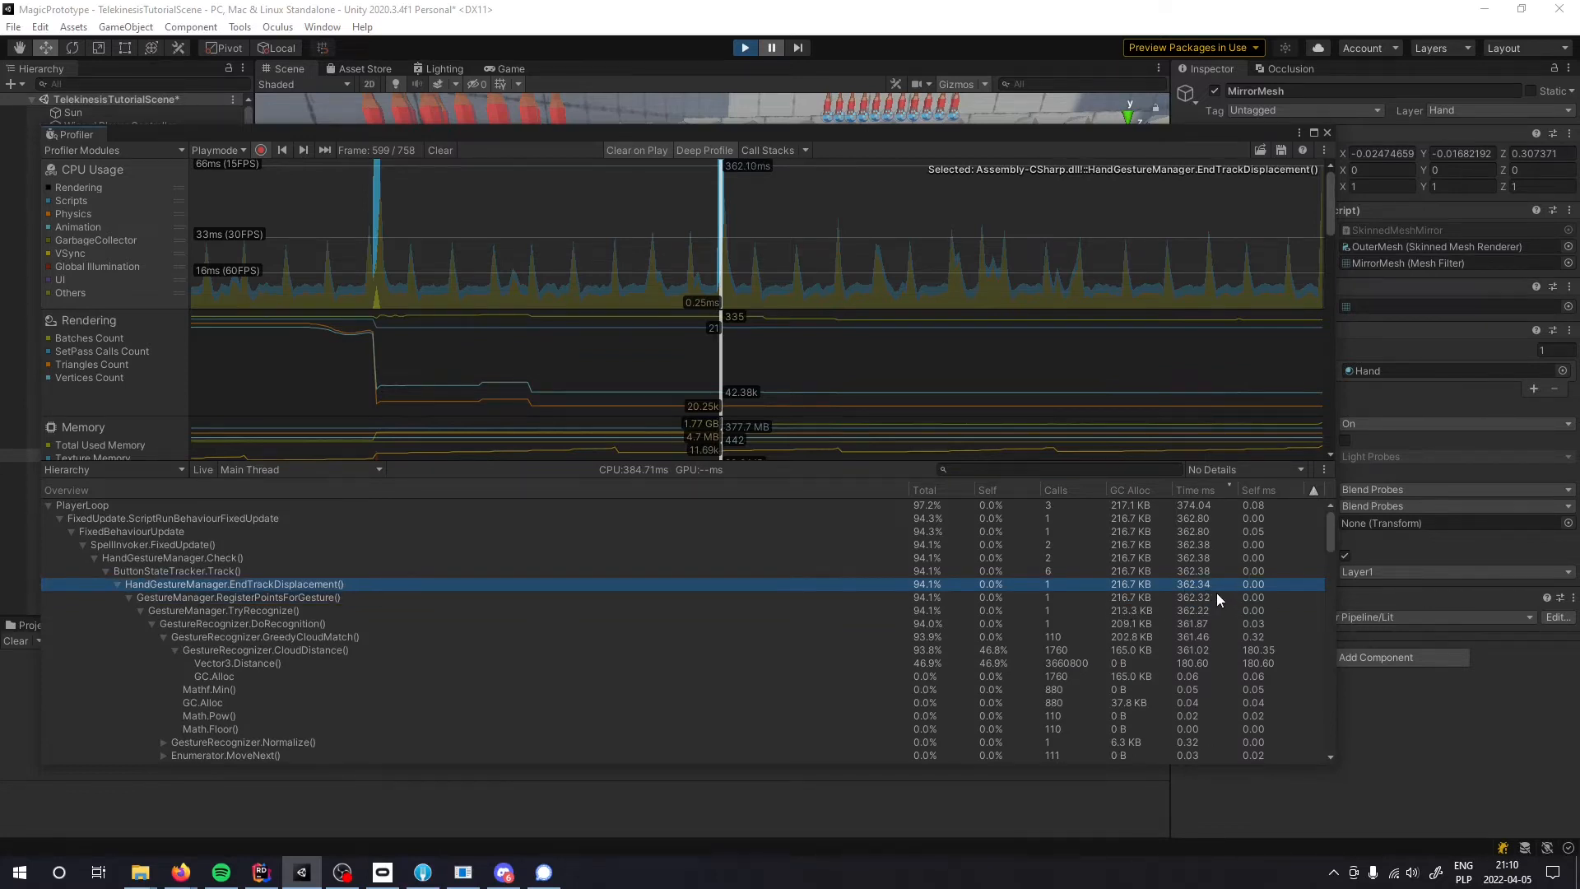
pyautogui.click(237, 664)
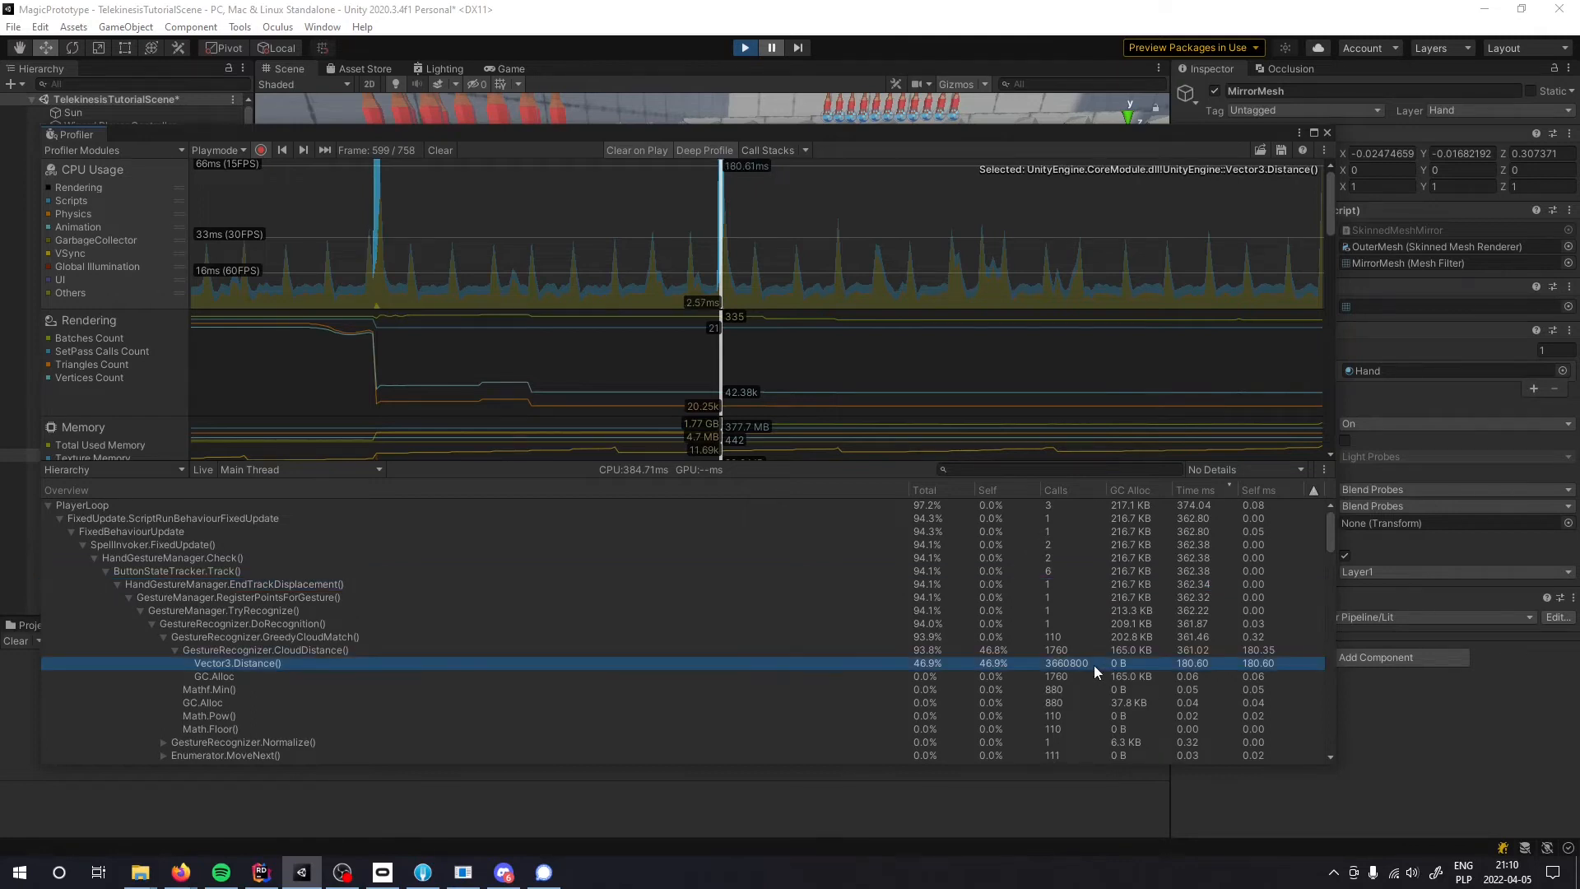
pyautogui.moveTo(1246, 653)
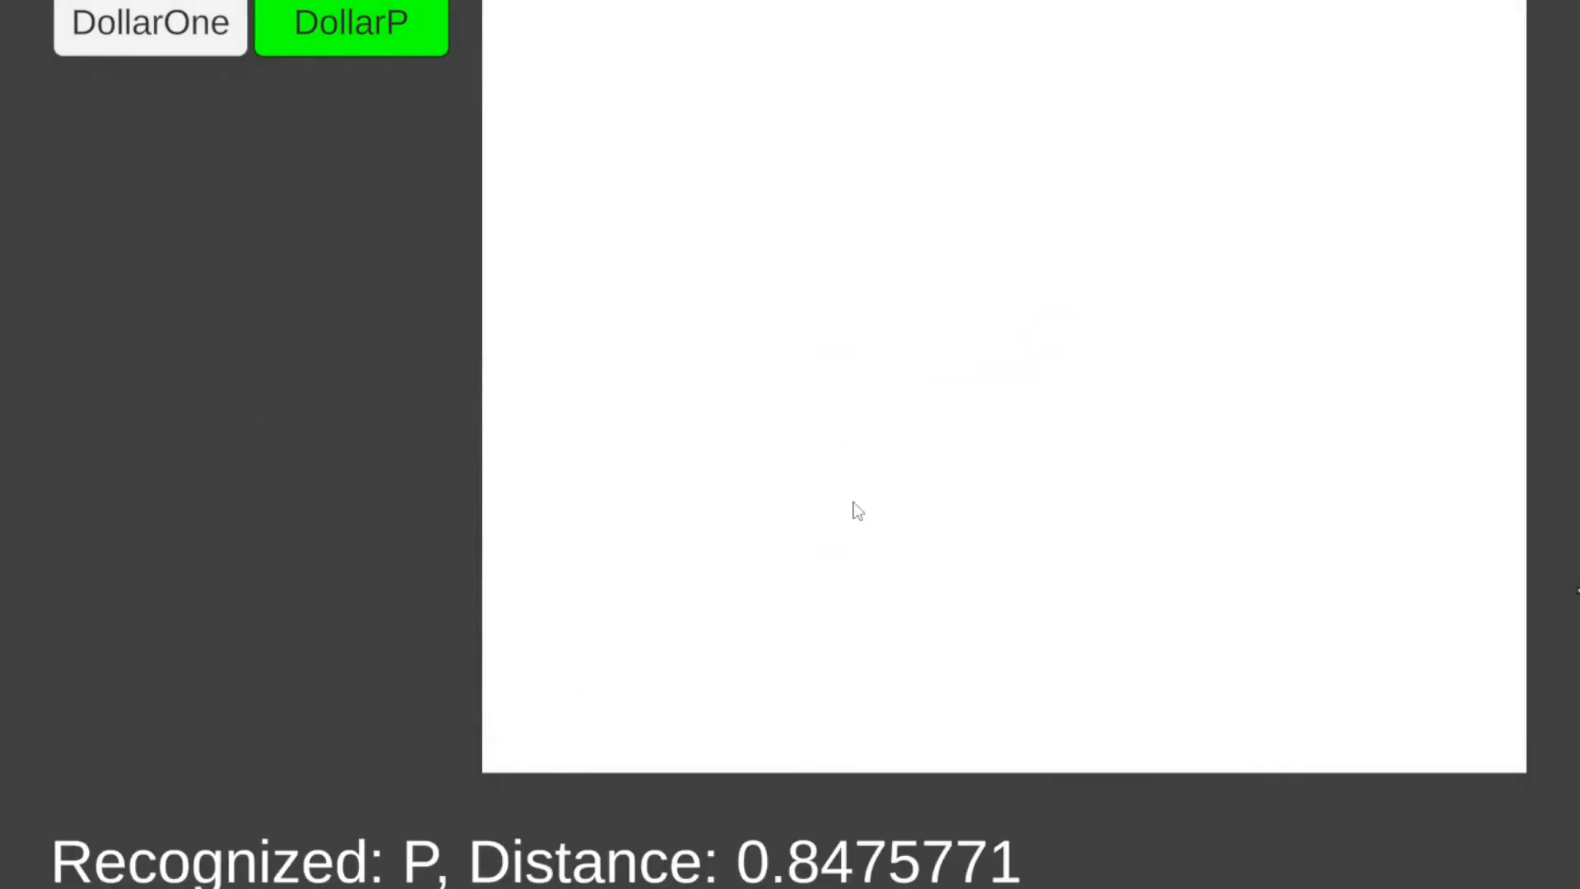
# Draw a P on the canvas and have DollarP, then DollarOne, recognize it as P
pyautogui.moveTo(879, 263); pyautogui.dragTo(874, 514)
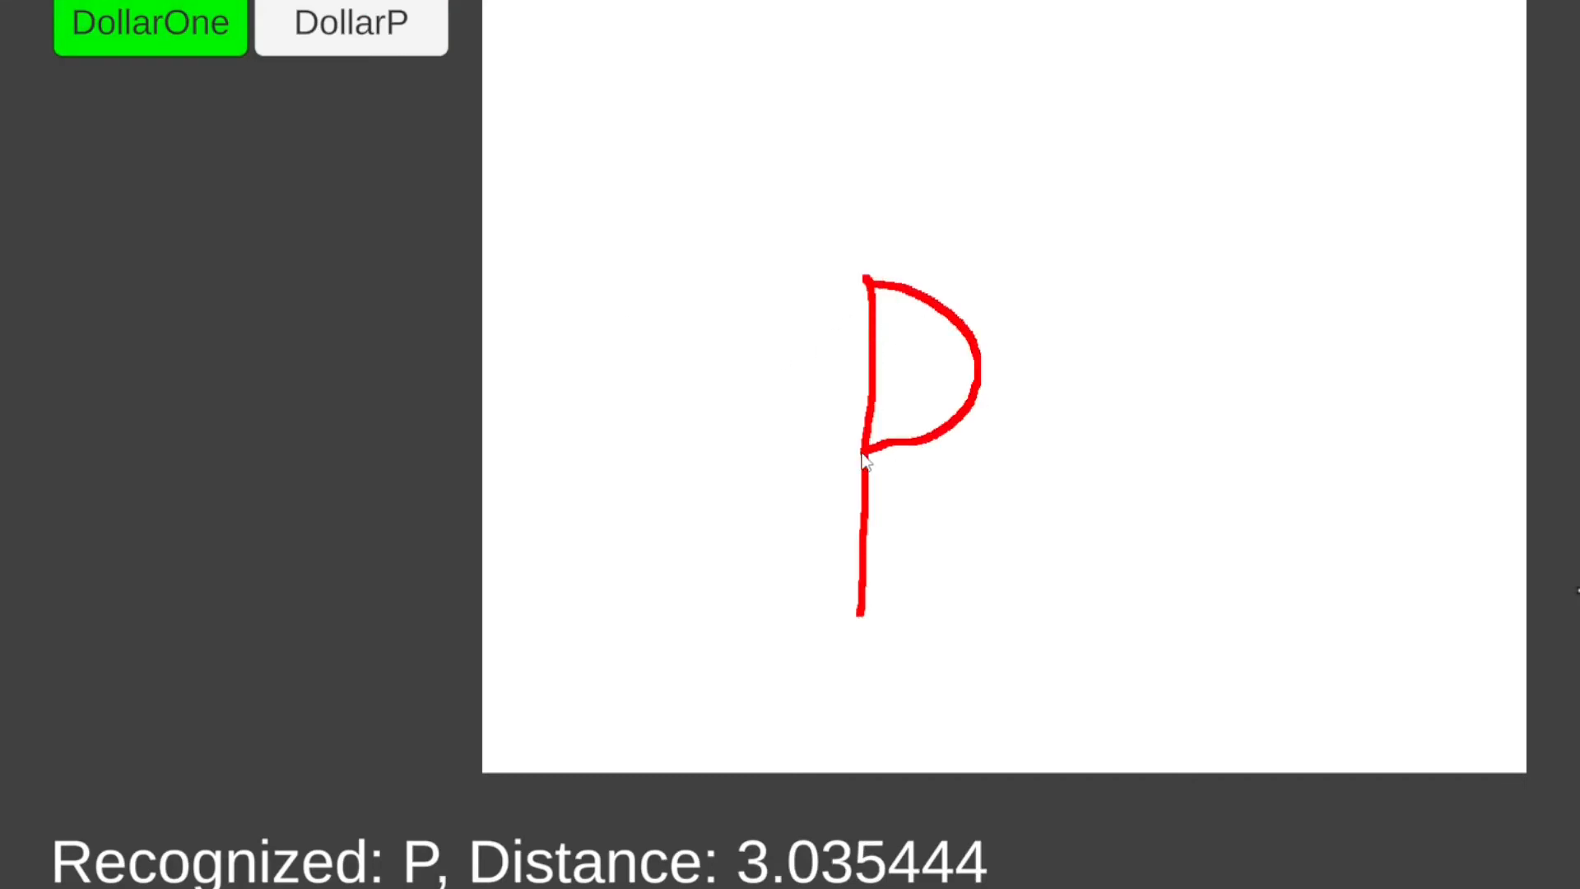
pyautogui.moveTo(731, 433); pyautogui.dragTo(1280, 402)
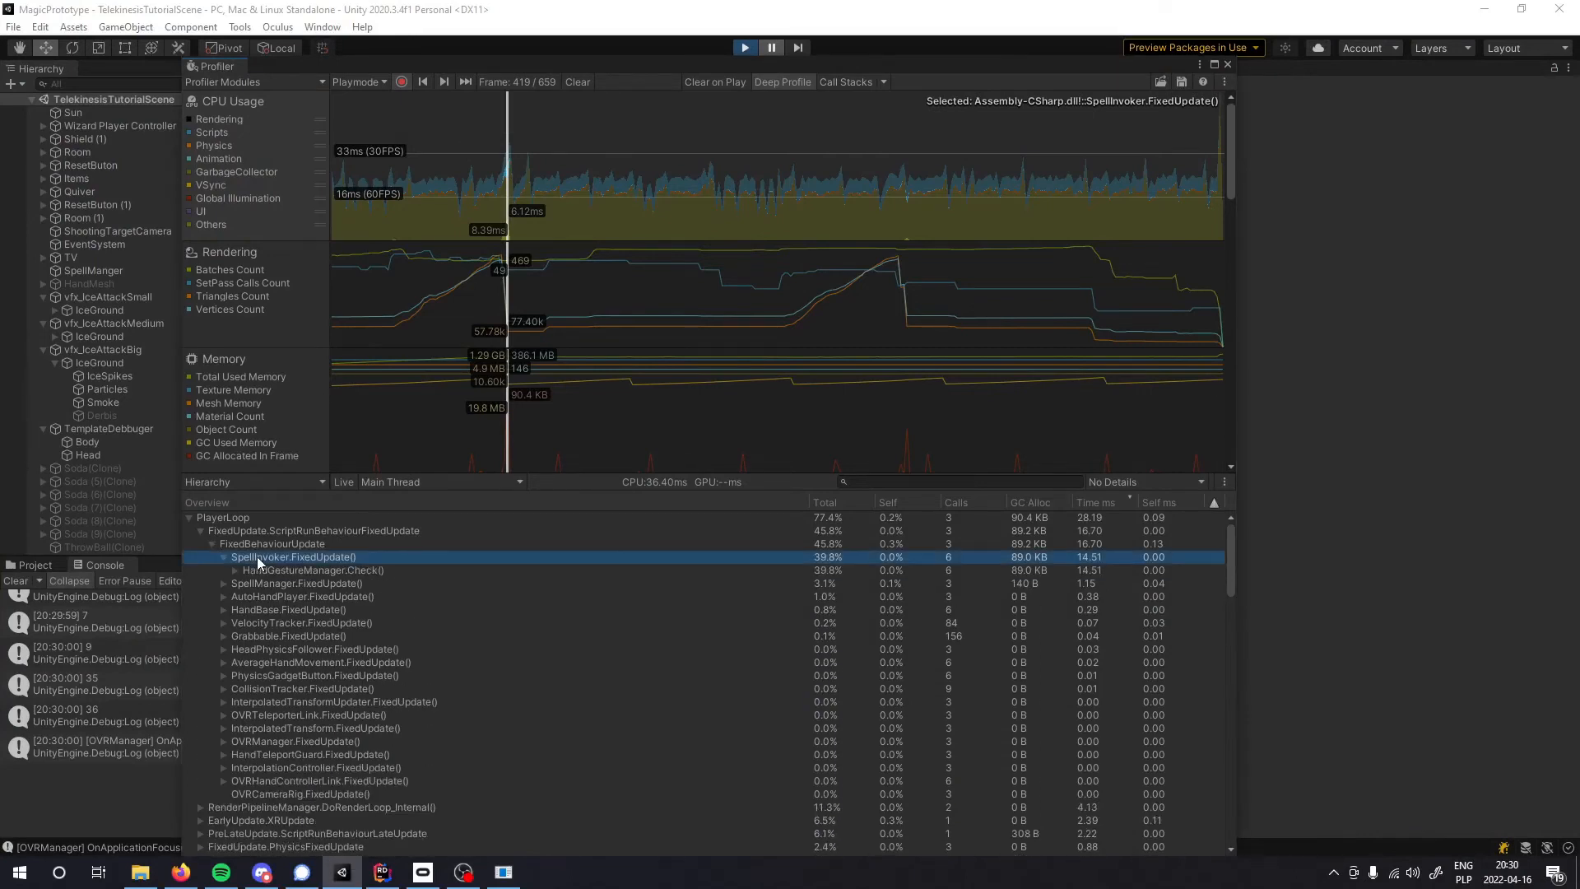
# Expand HandGestureManager.Check to reveal EndTrackDisplacement now at about 14.4 ms
pyautogui.click(232, 569)
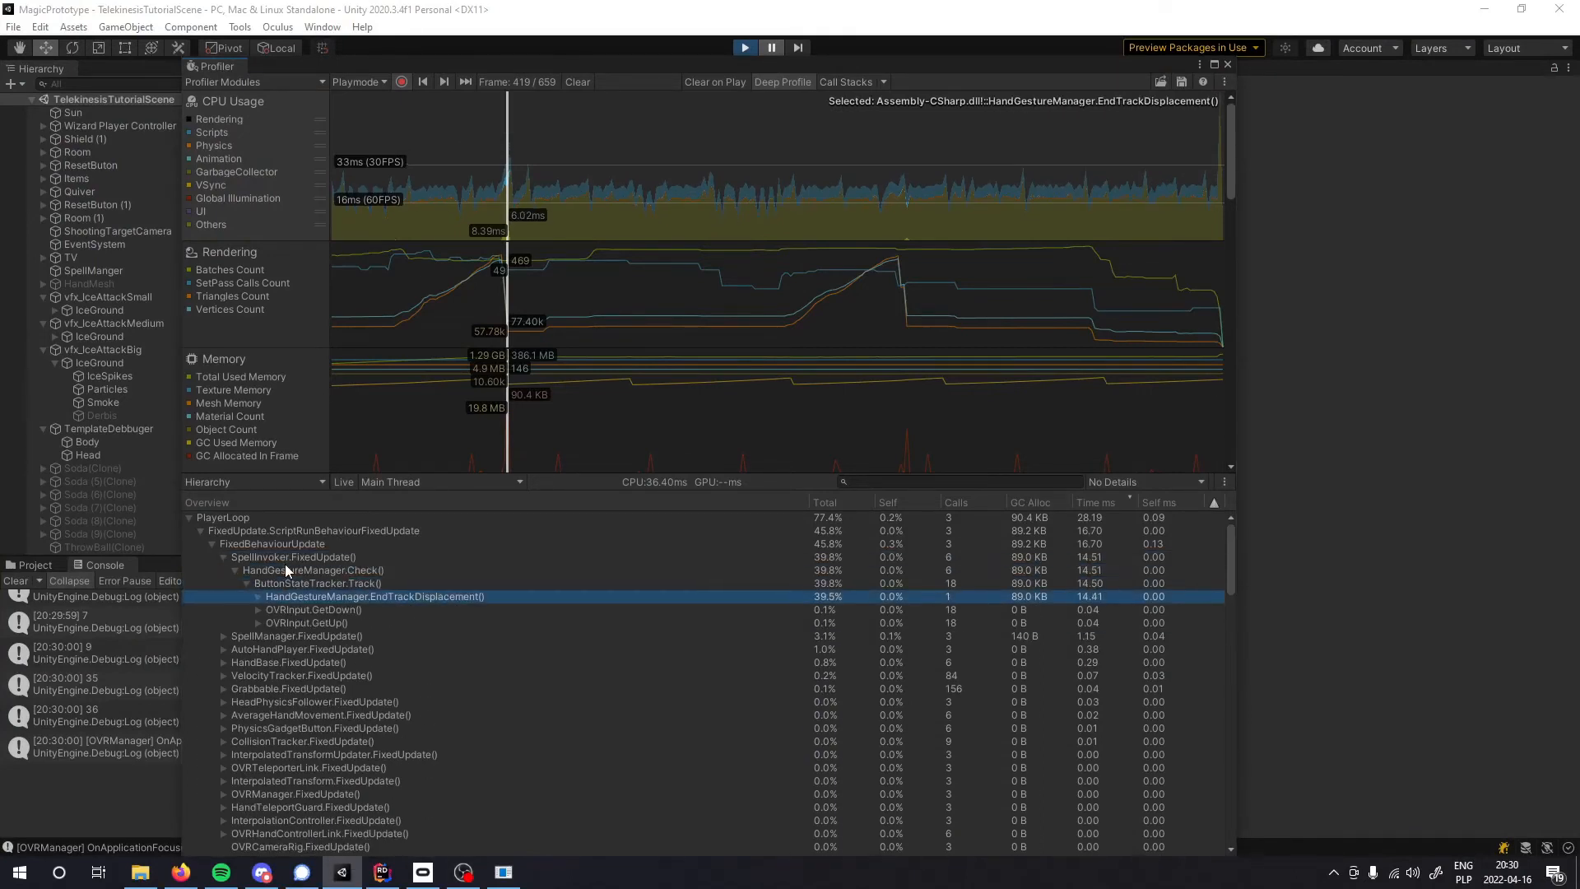